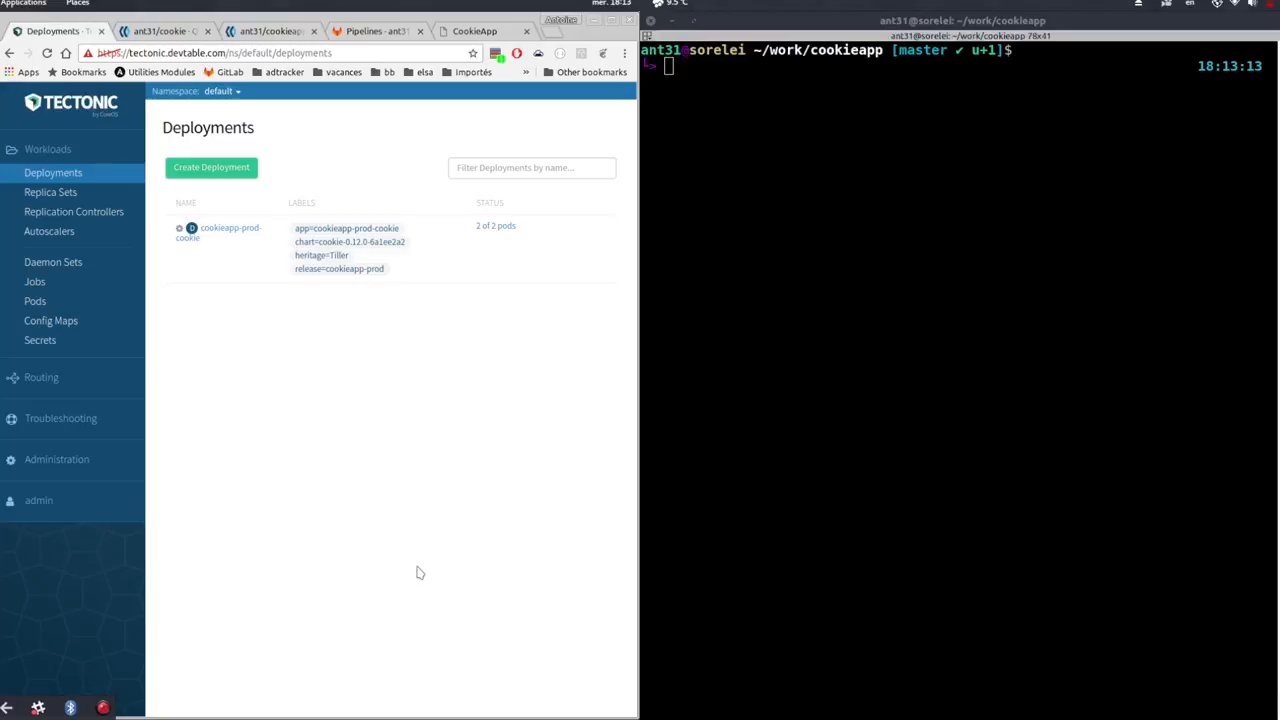
mouse_move(251, 272)
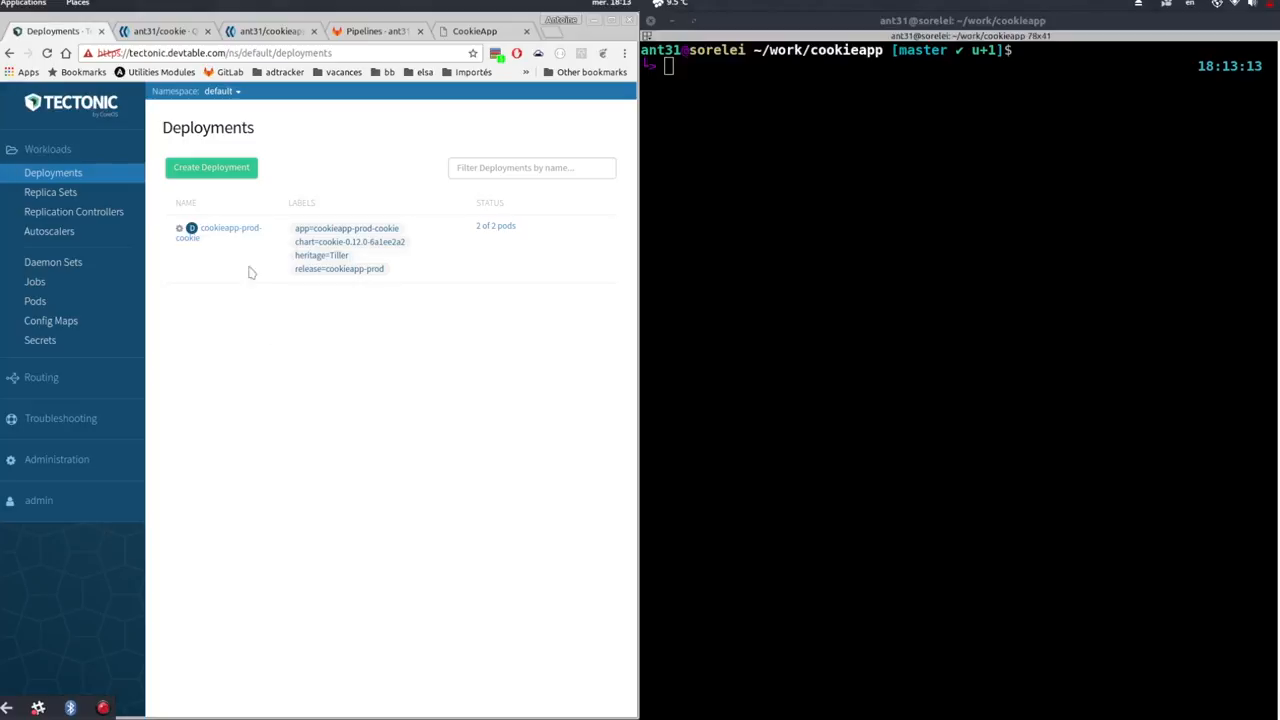
- Switch to the CookieApp tab showing the live blue-background Cookie Shop
left_click(160, 31)
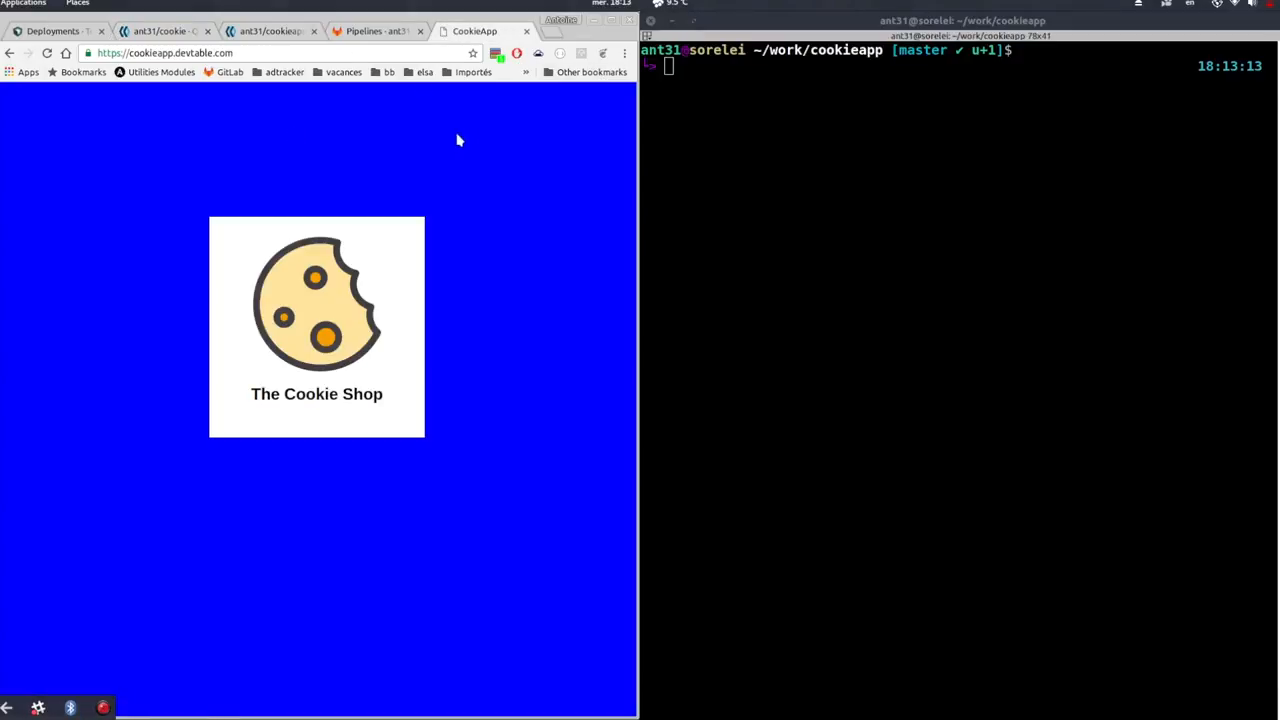
mouse_move(500, 250)
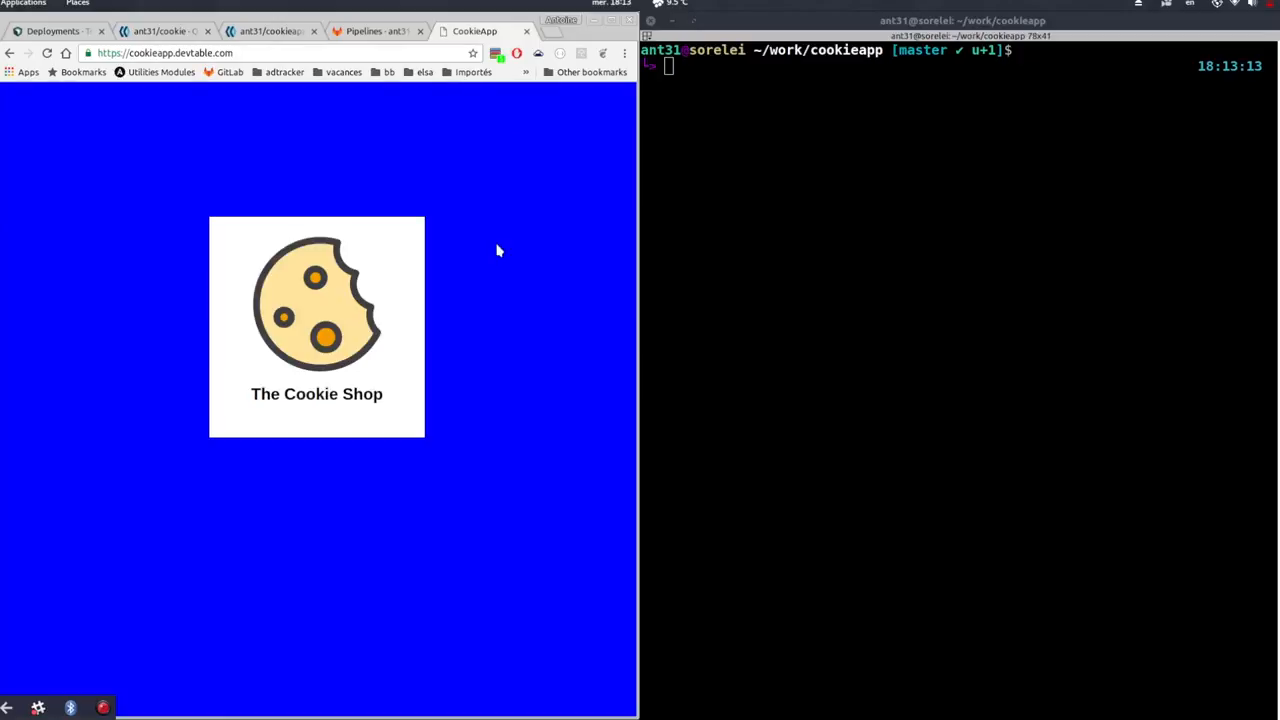
- Create branch bk_green and commit the index.html change with message 'bk_green'
type("git check")
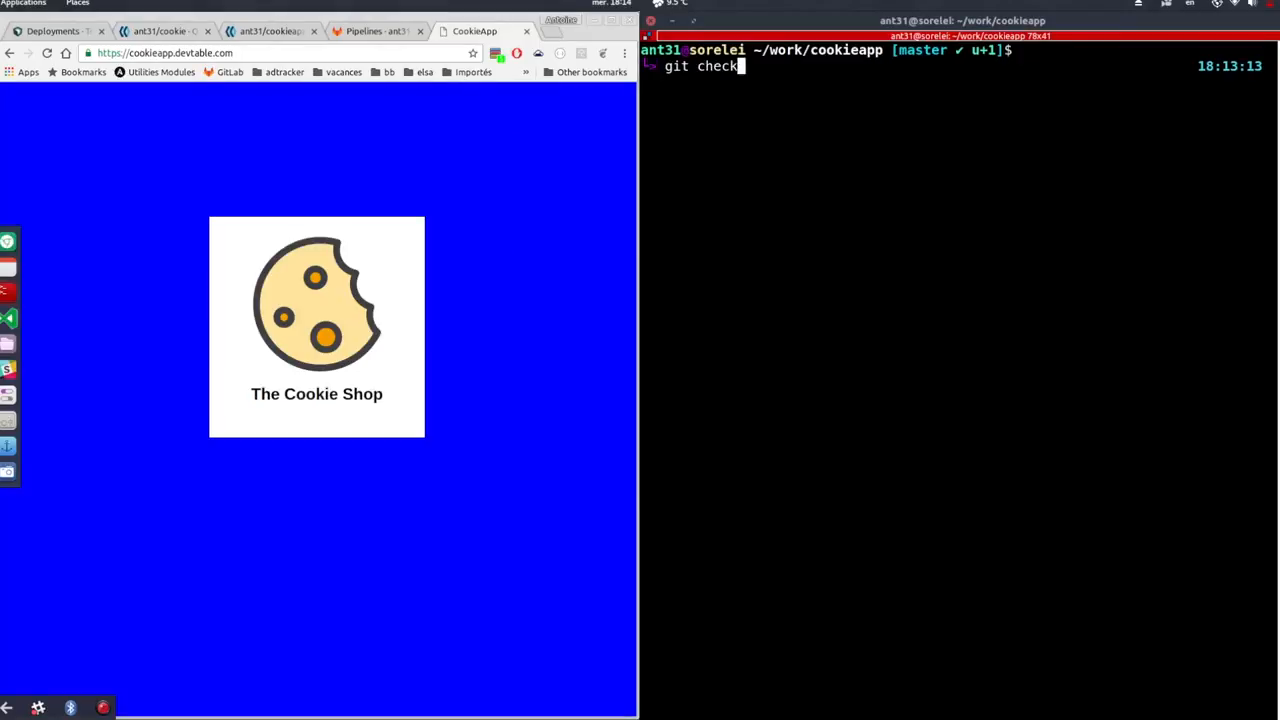
type("out -b bk_green")
type("git commit -a")
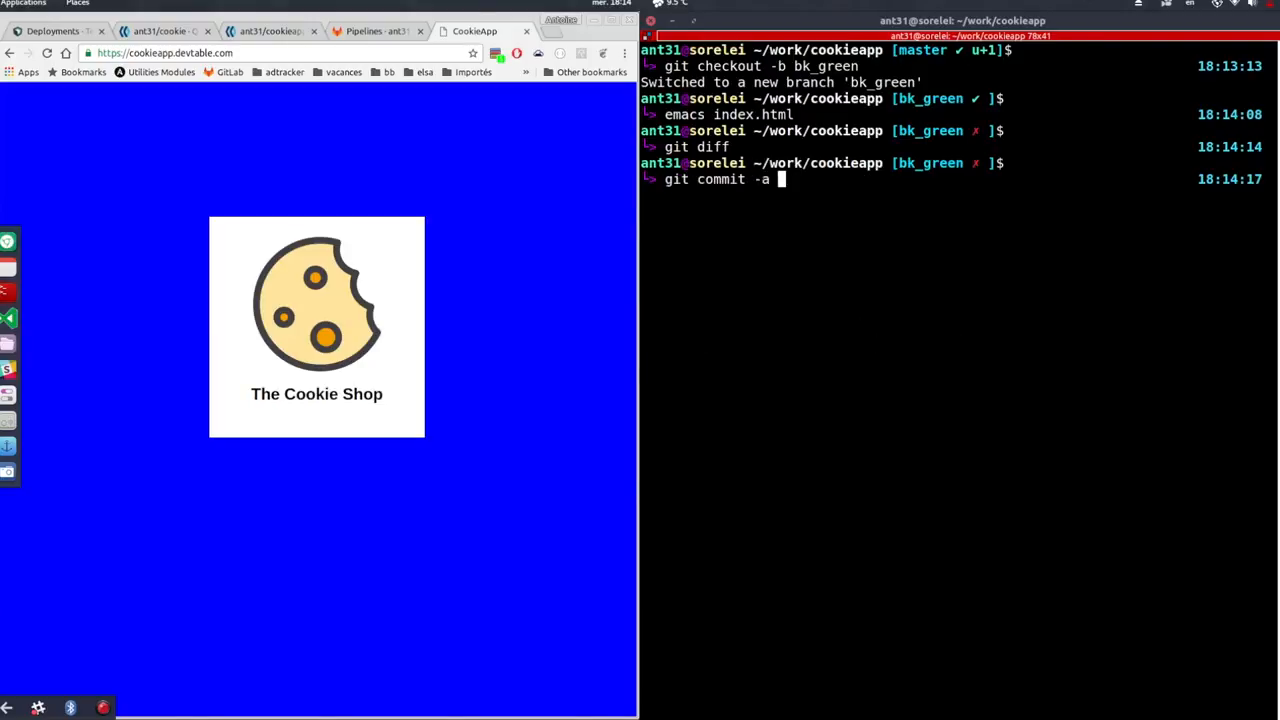
type("-m 'bk_green")
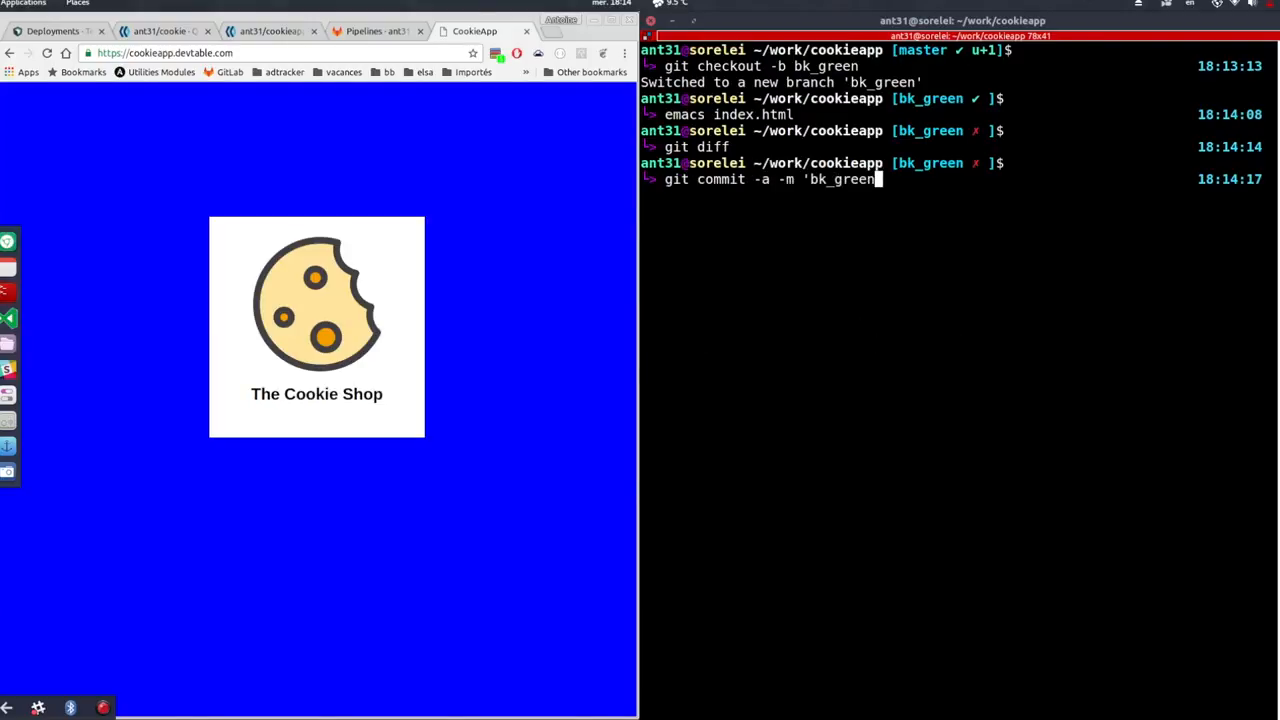
key("Return")
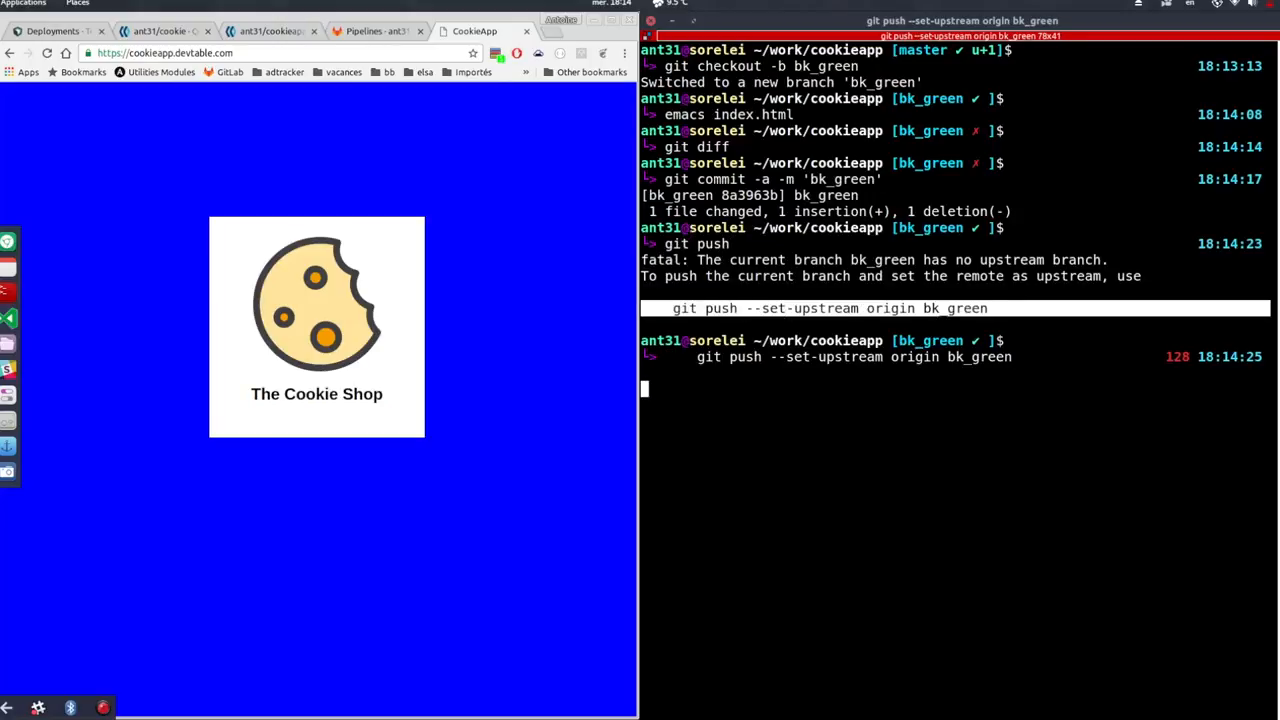
- Push bk_green to origin with upstream tracking
key("Return")
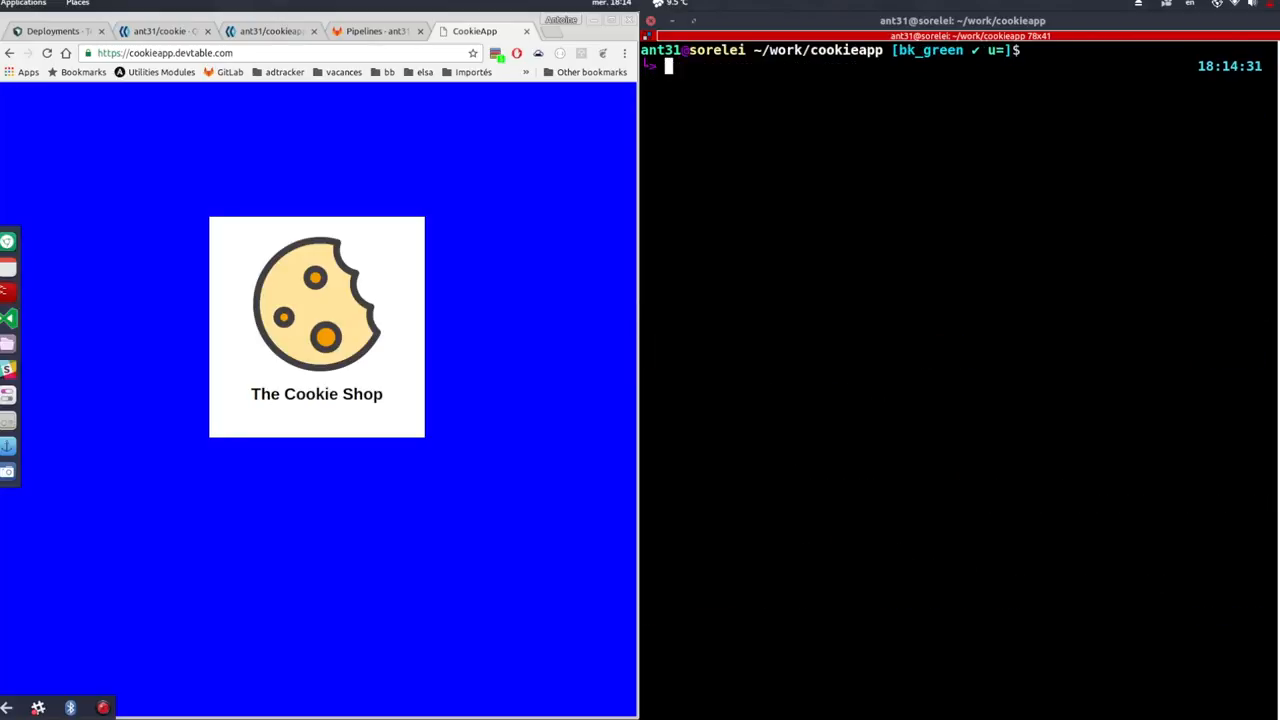
type("emacs")
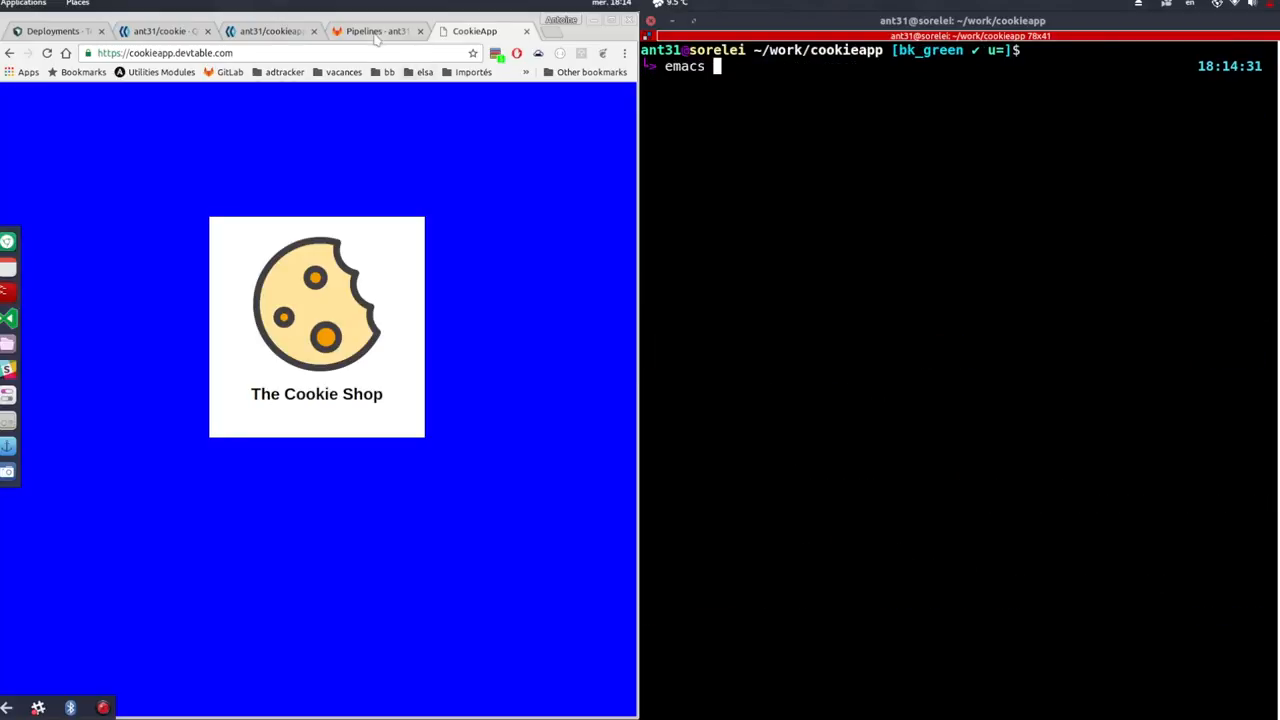
- Check the Pipelines tab, then submit a merge request from bk_green into master
left_click(375, 31)
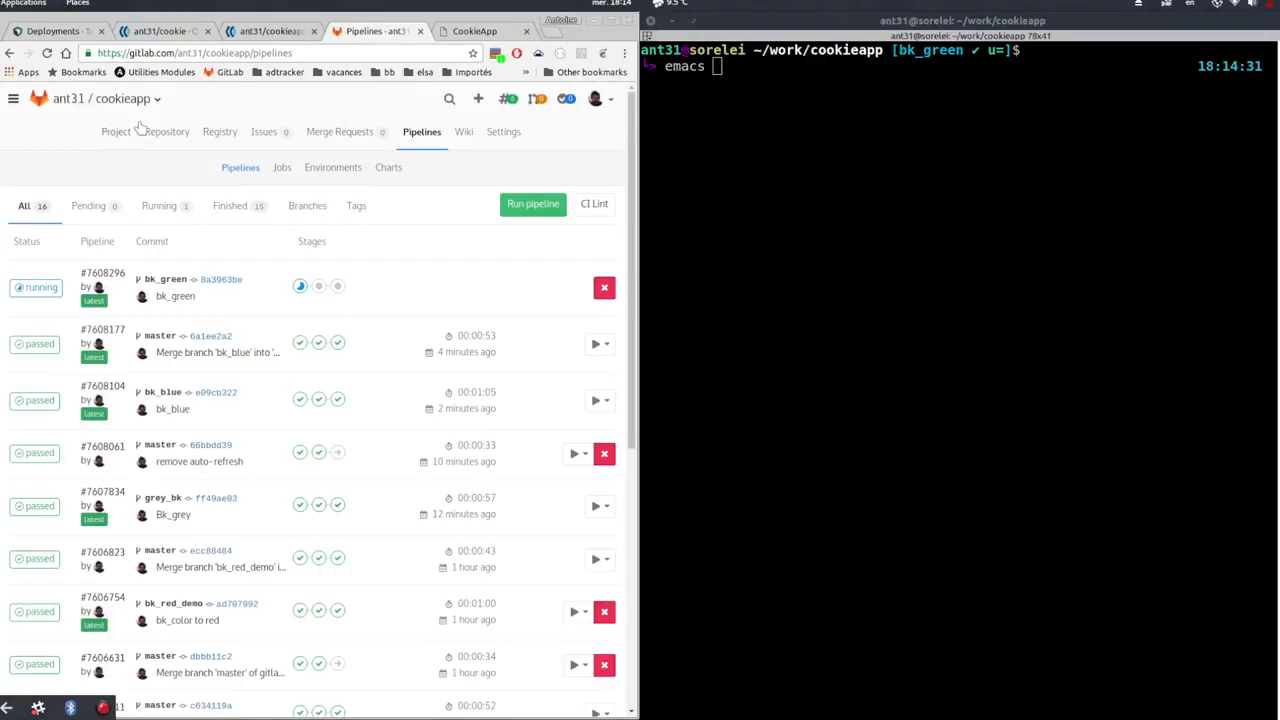
mouse_move(116, 131)
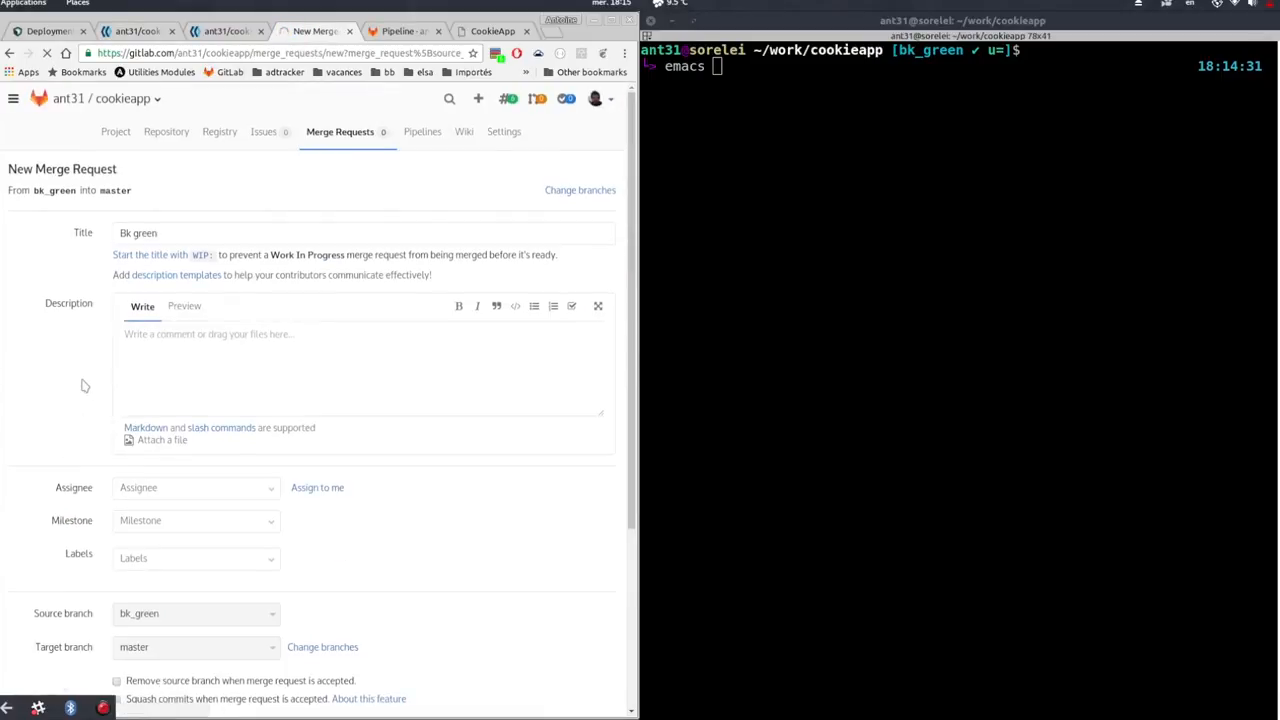
left_click(421, 131)
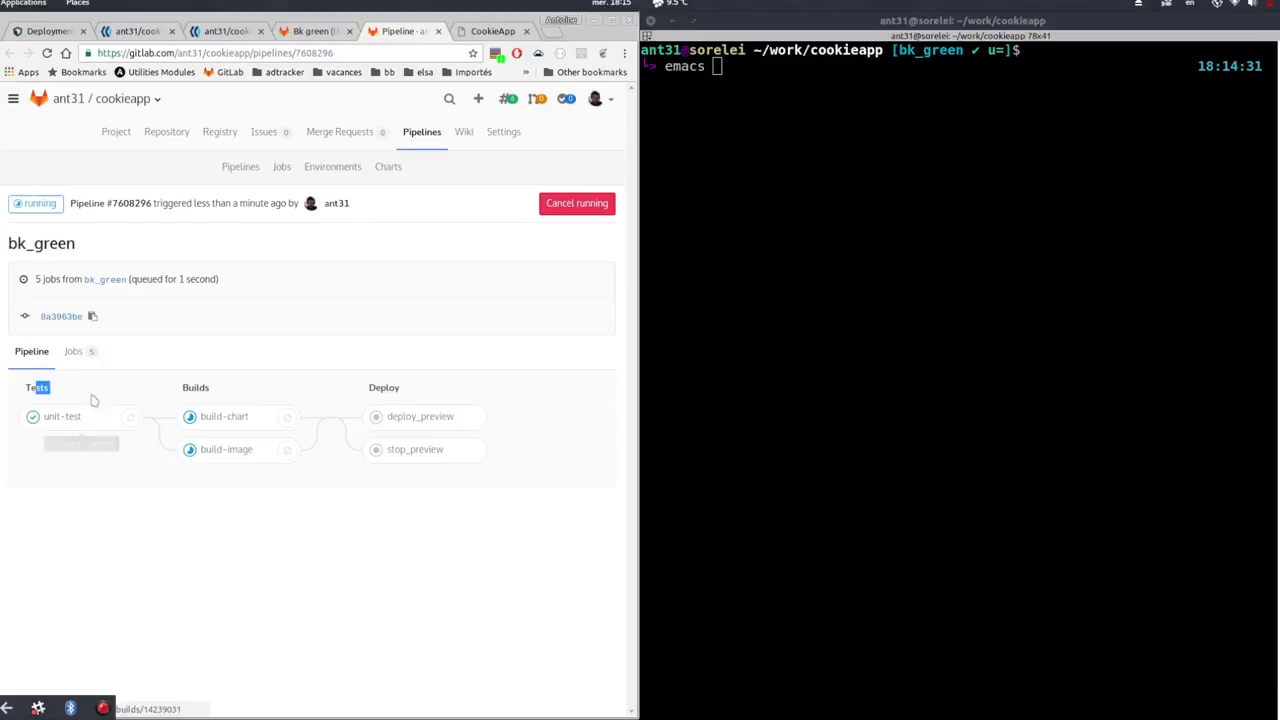
mouse_move(226, 449)
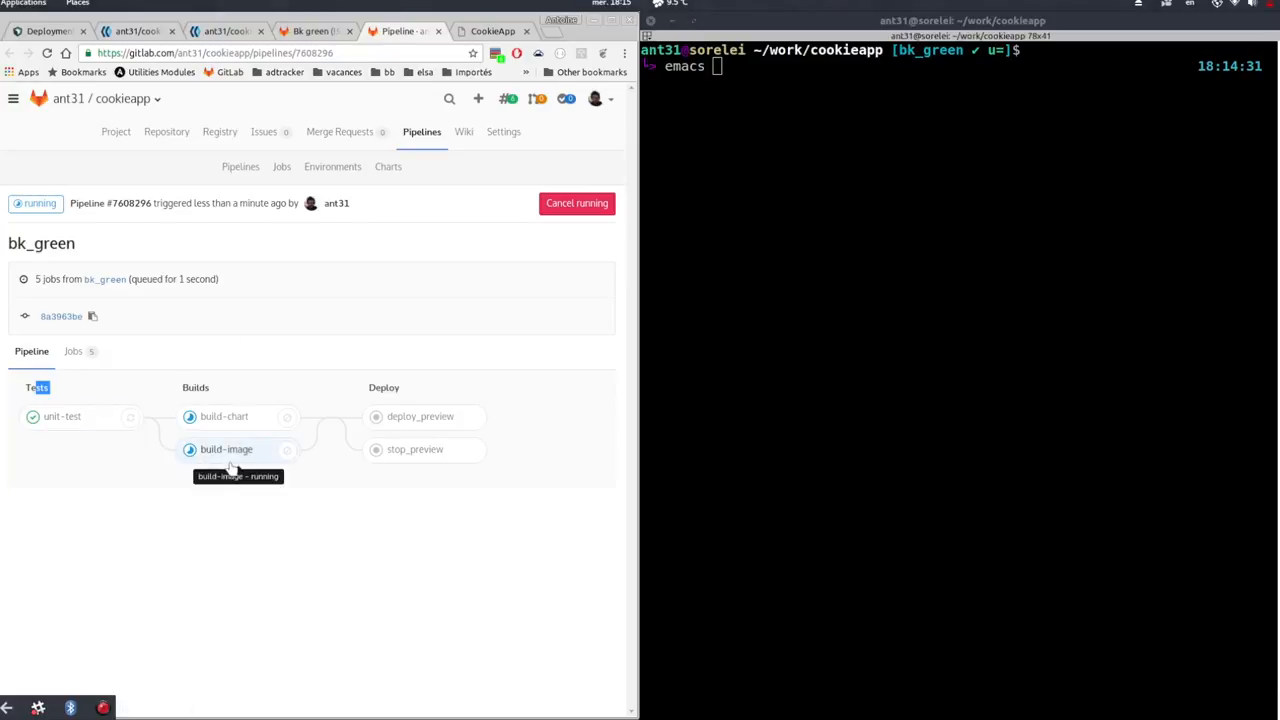
mouse_move(224, 416)
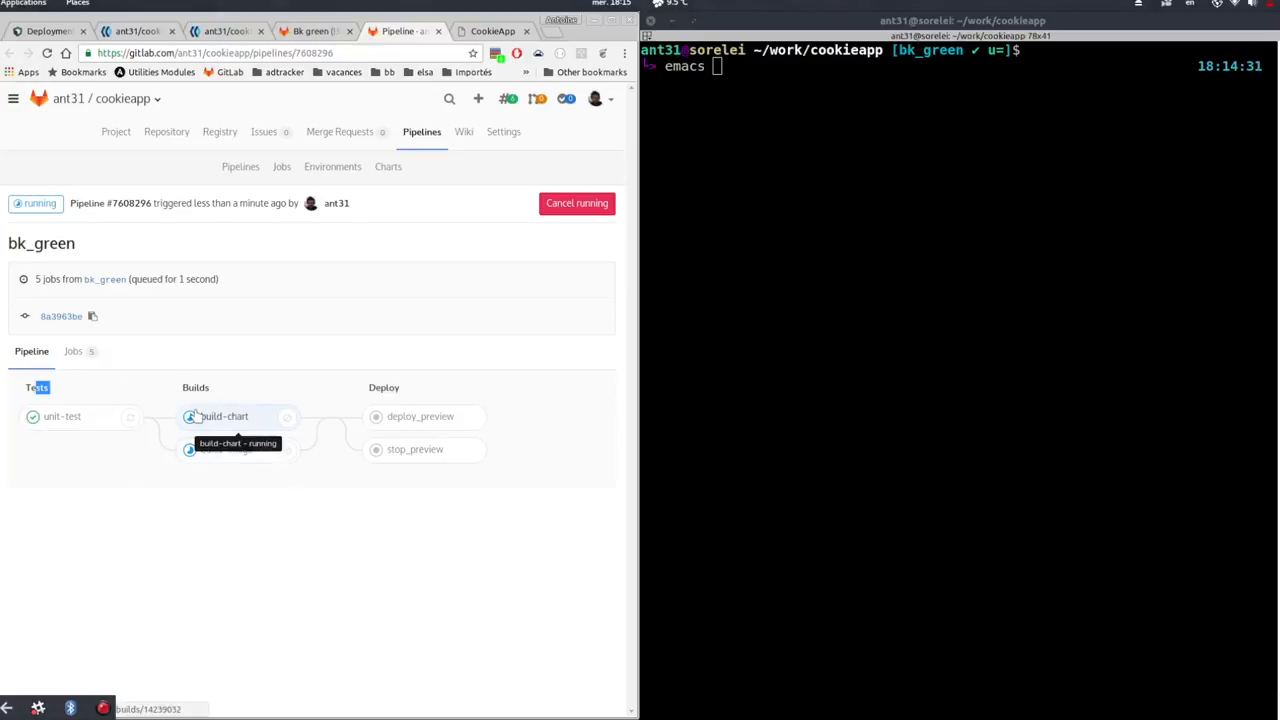
mouse_move(255, 390)
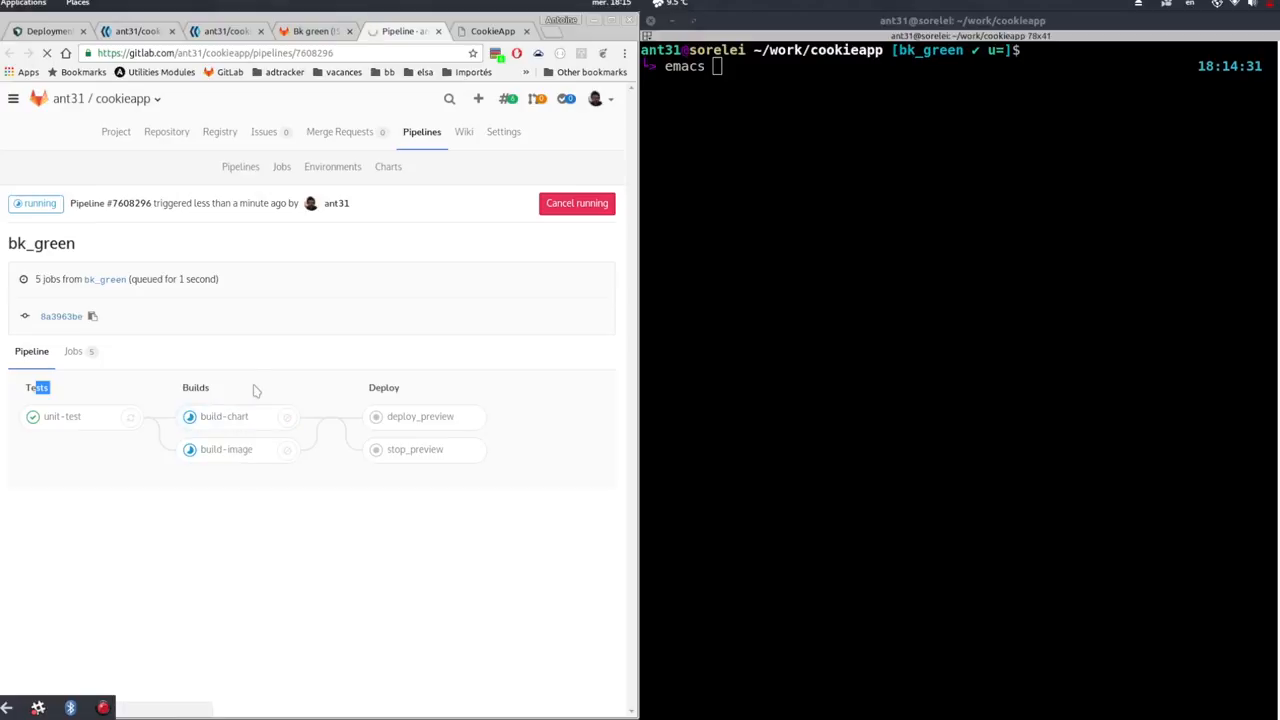
- Read the build-chart job log showing cookie chart 0.13.0-8a3963be pushed
left_click(224, 416)
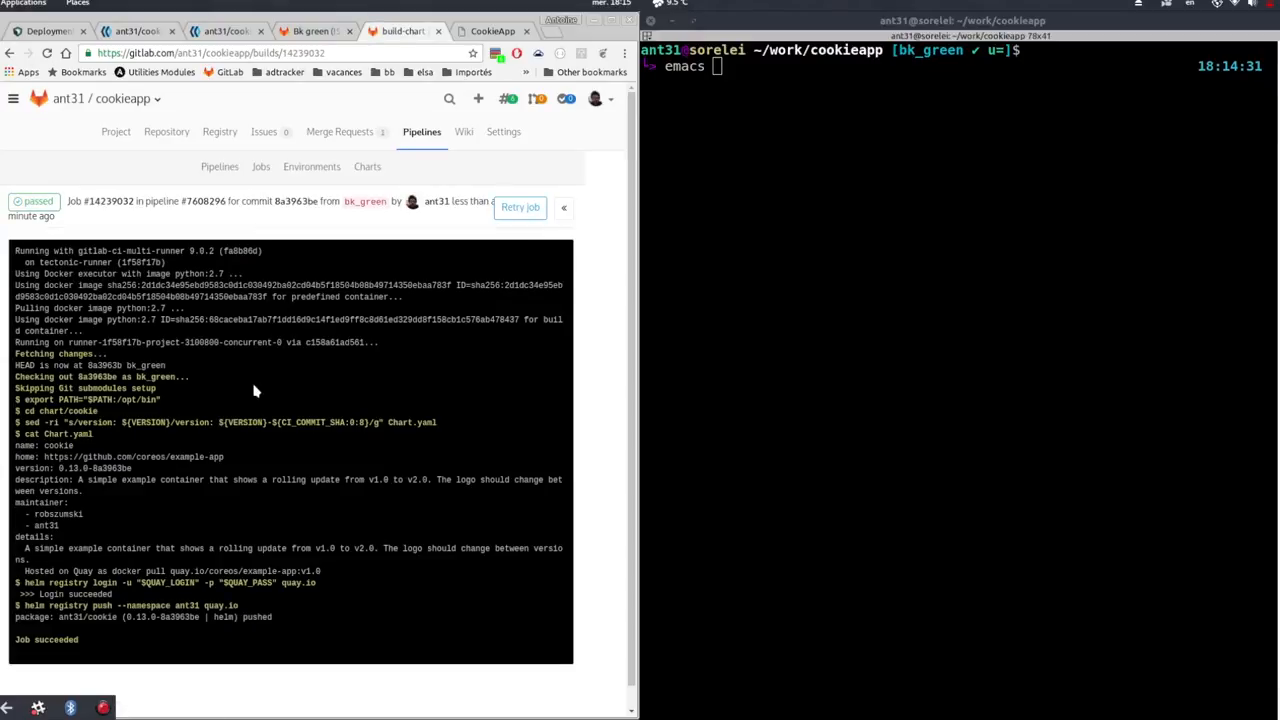
double_click(68, 582)
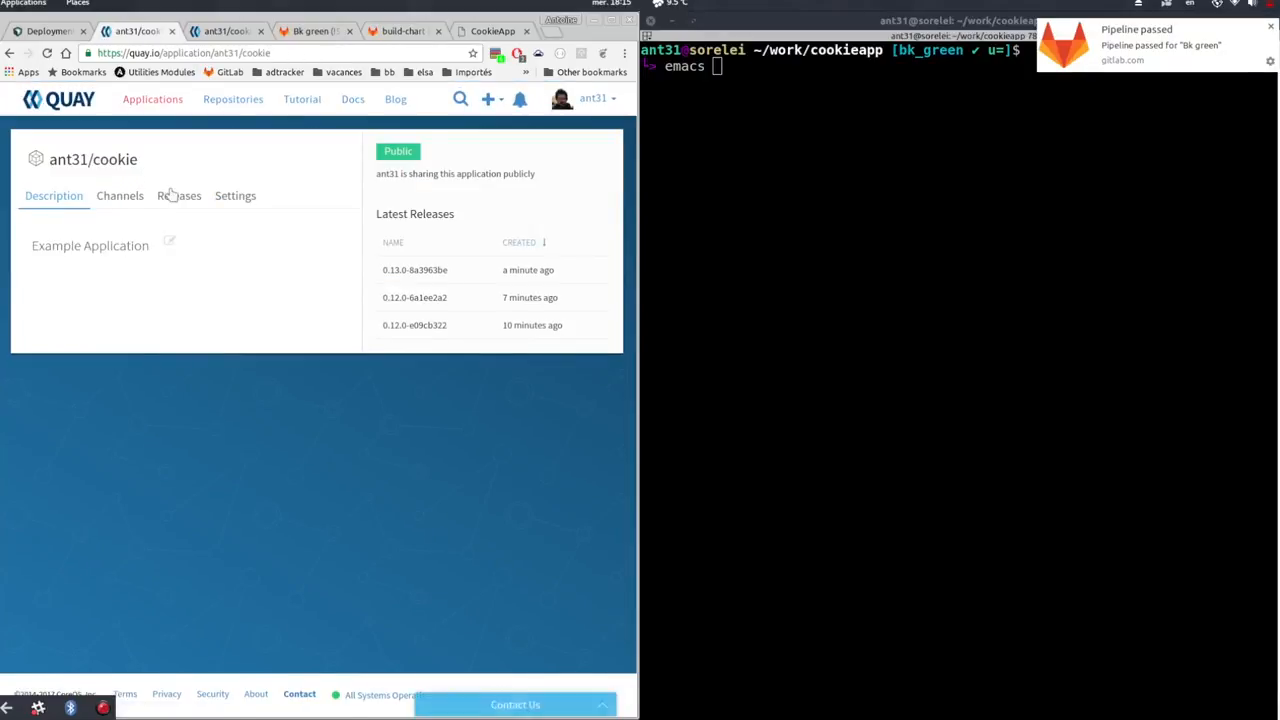
- List ant31/cookie releases on Quay, then return to the GitLab tab
left_click(179, 195)
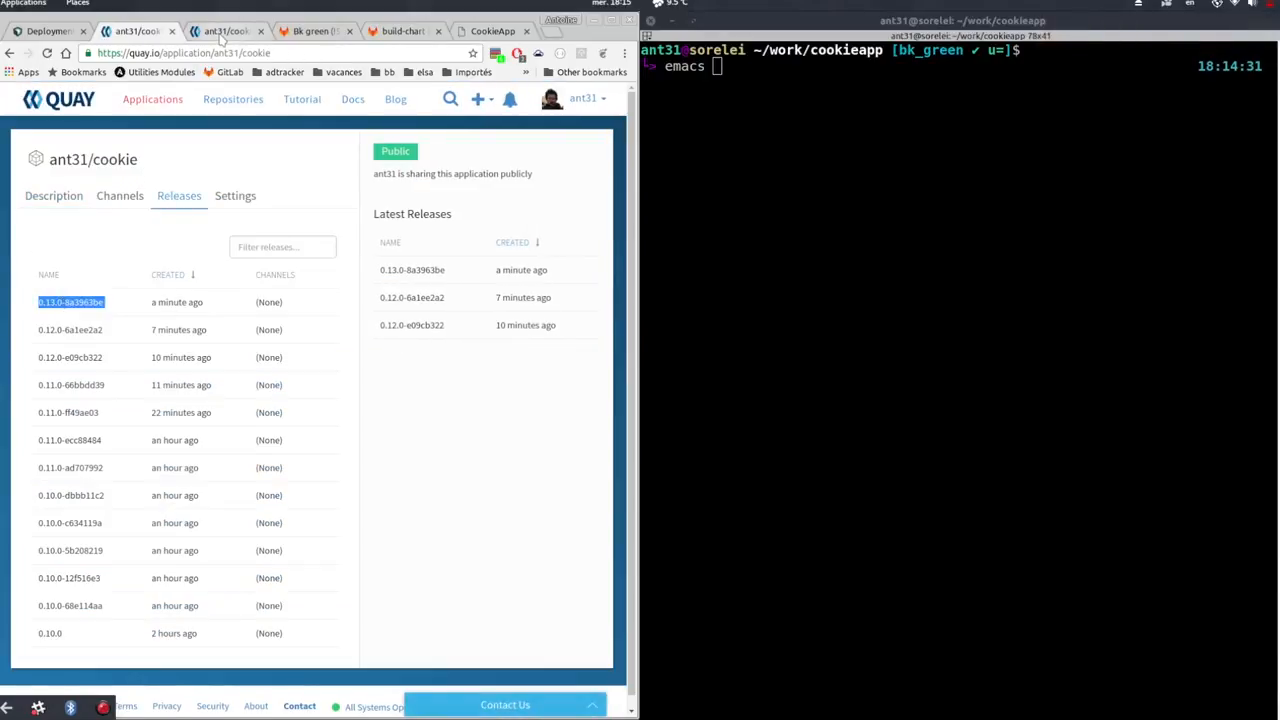
left_click(225, 31)
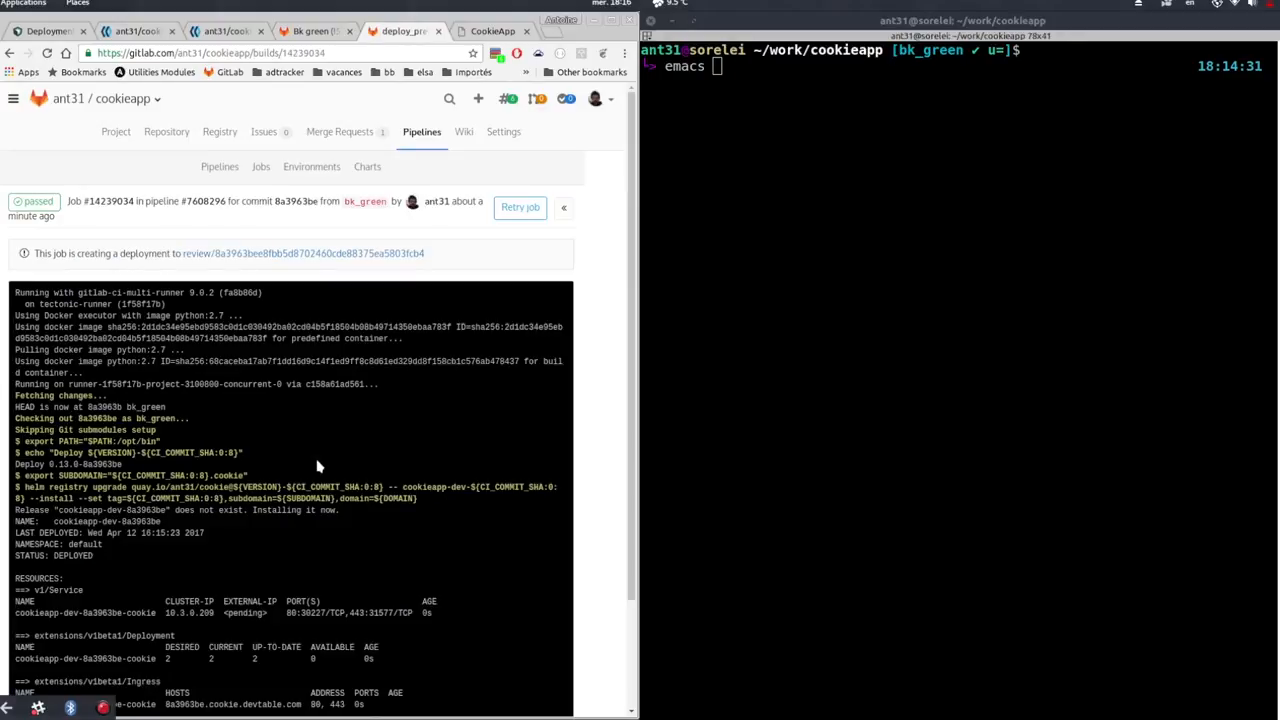
- Find the deploy_preview Ingress host 8a3963be.cookie.devtable.com and open a new tab
scroll("down", 3)
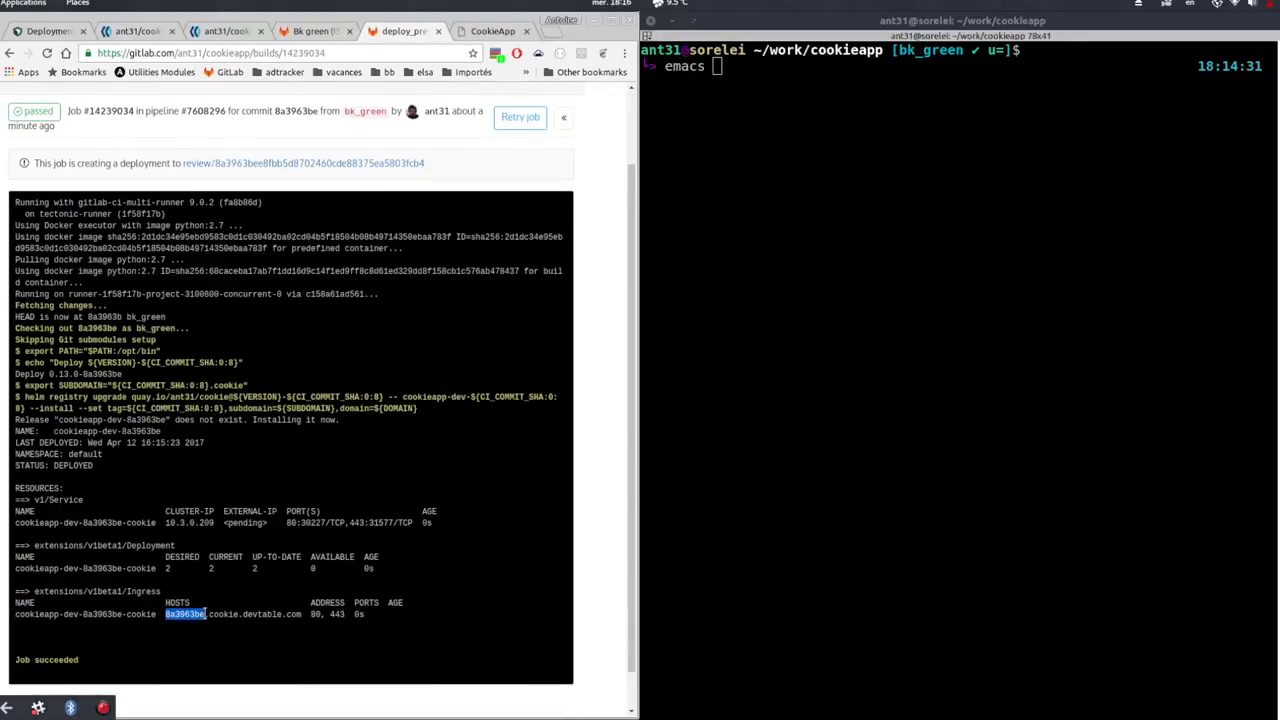
left_click(540, 31)
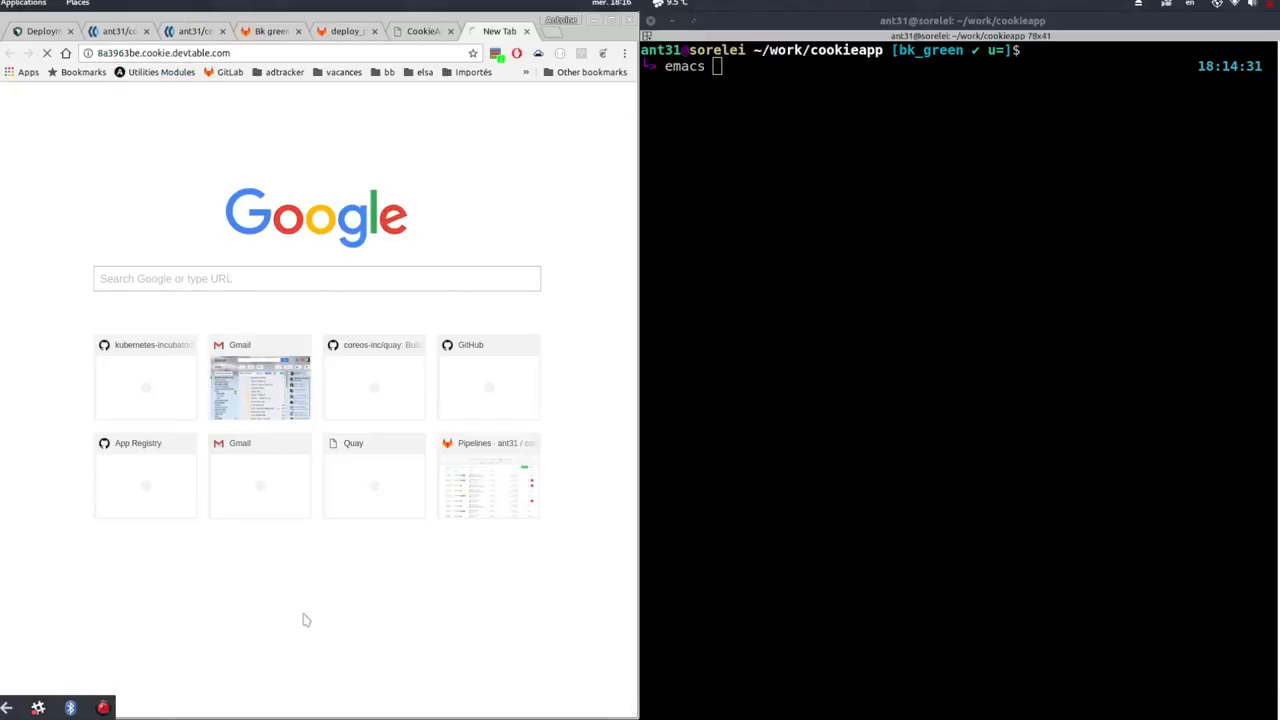
- Load the green preview site, then go back to the Bk green merge request tab
left_click(495, 31)
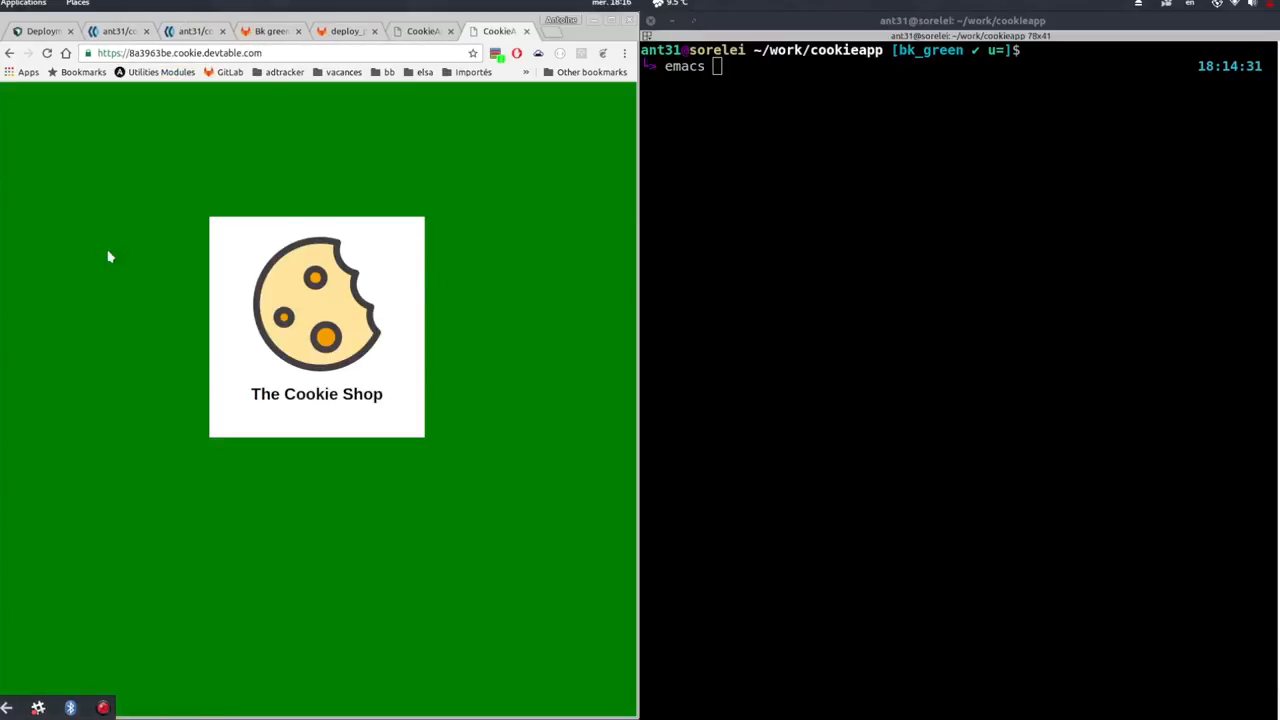
mouse_move(265, 298)
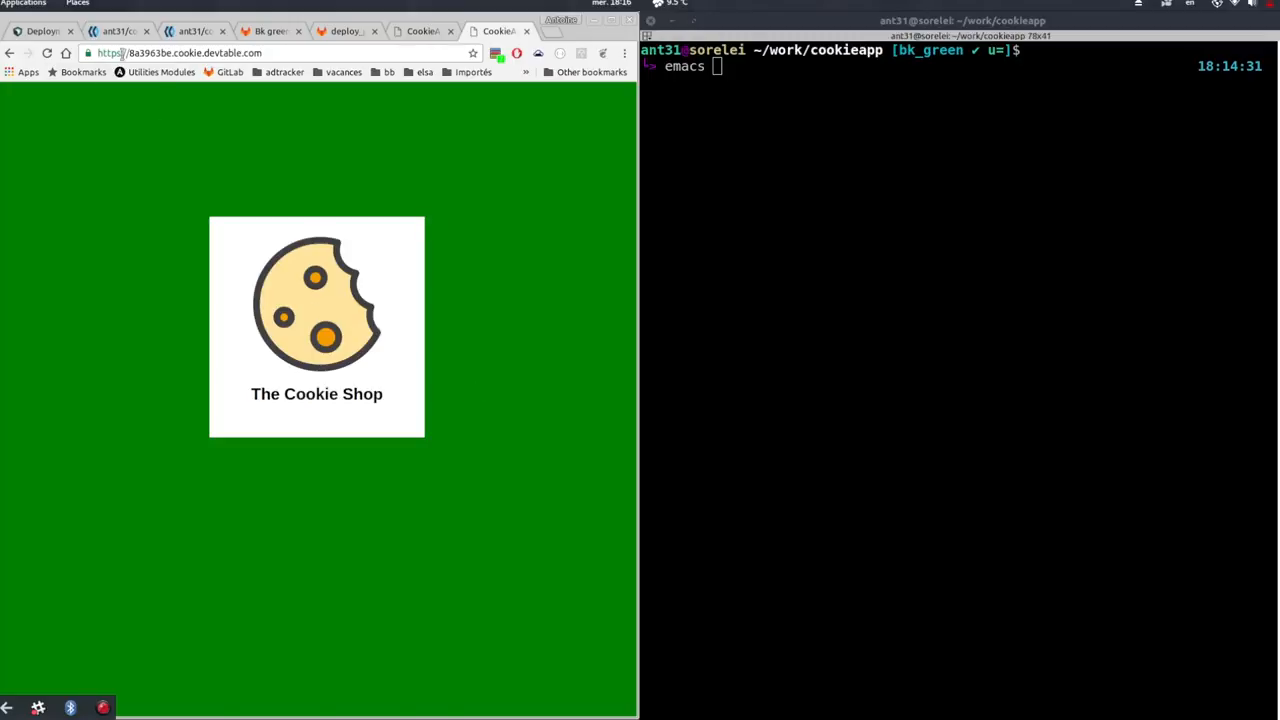
left_click(268, 31)
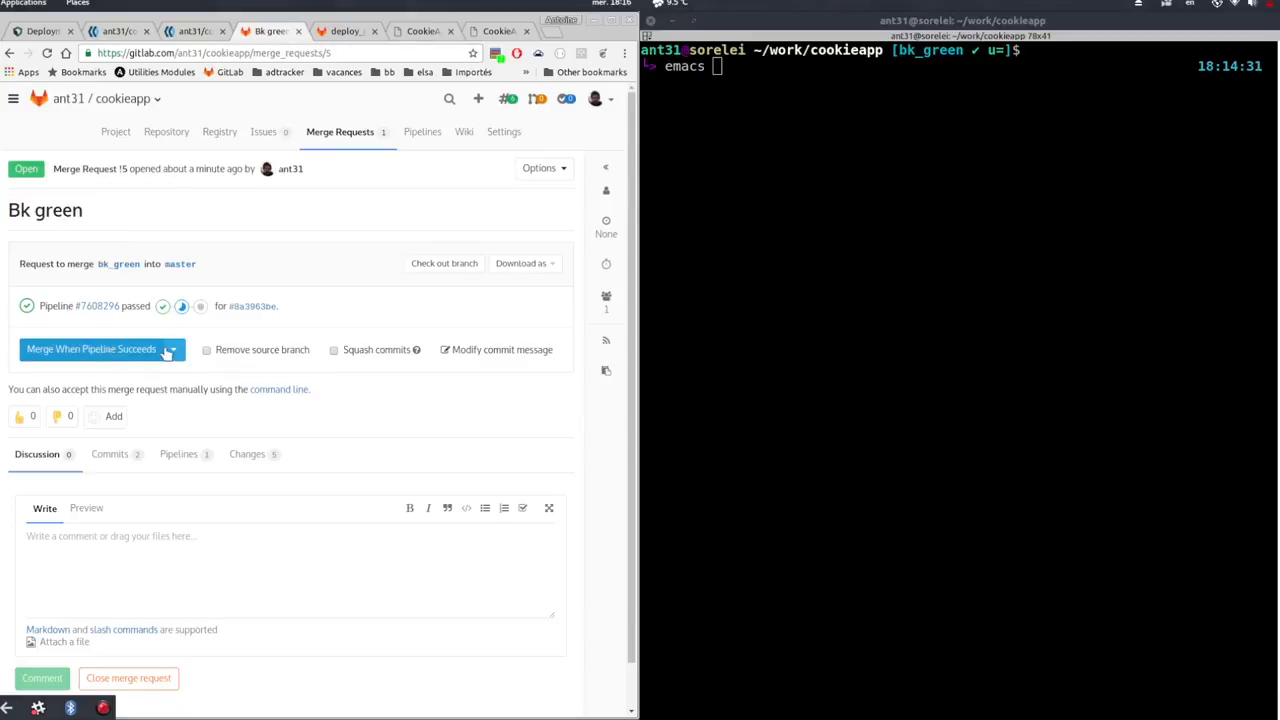
- Merge bk_green into master with Merge When Pipeline Succeeds
left_click(91, 349)
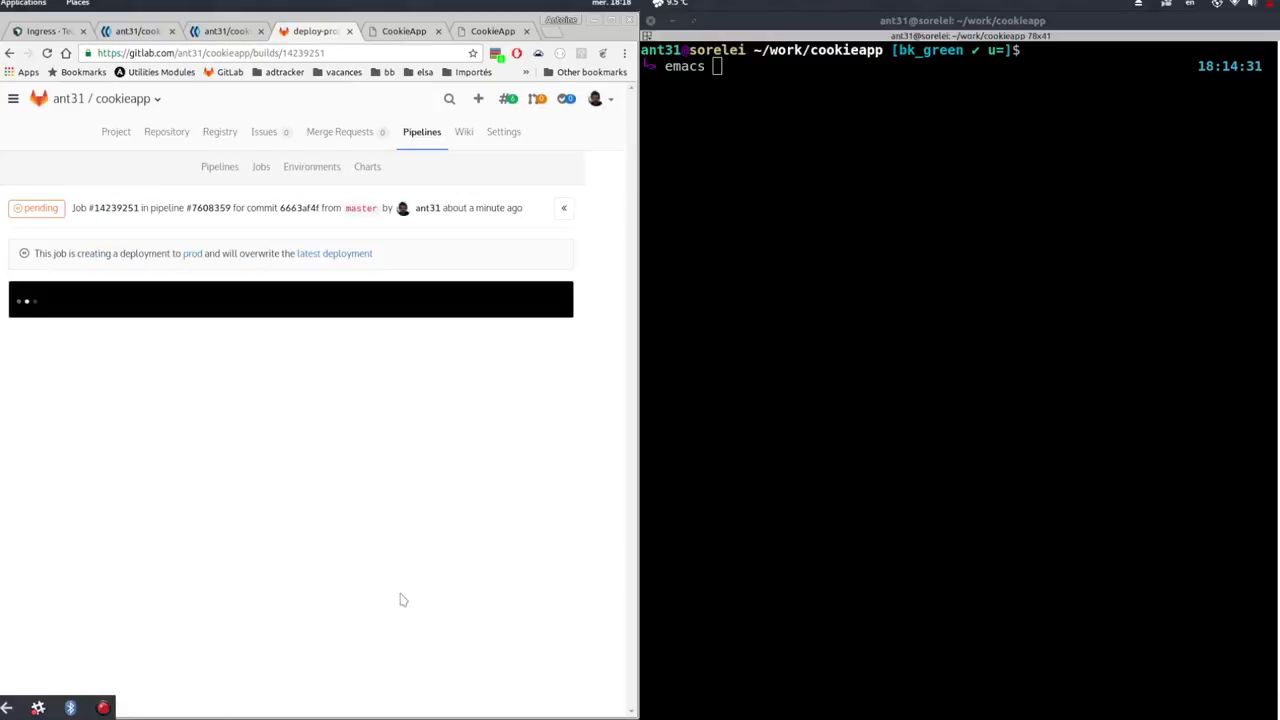
- Watch deploy-prod job #14239251 succeed, then confirm cookieapp.devtable.com shows green
left_click(404, 31)
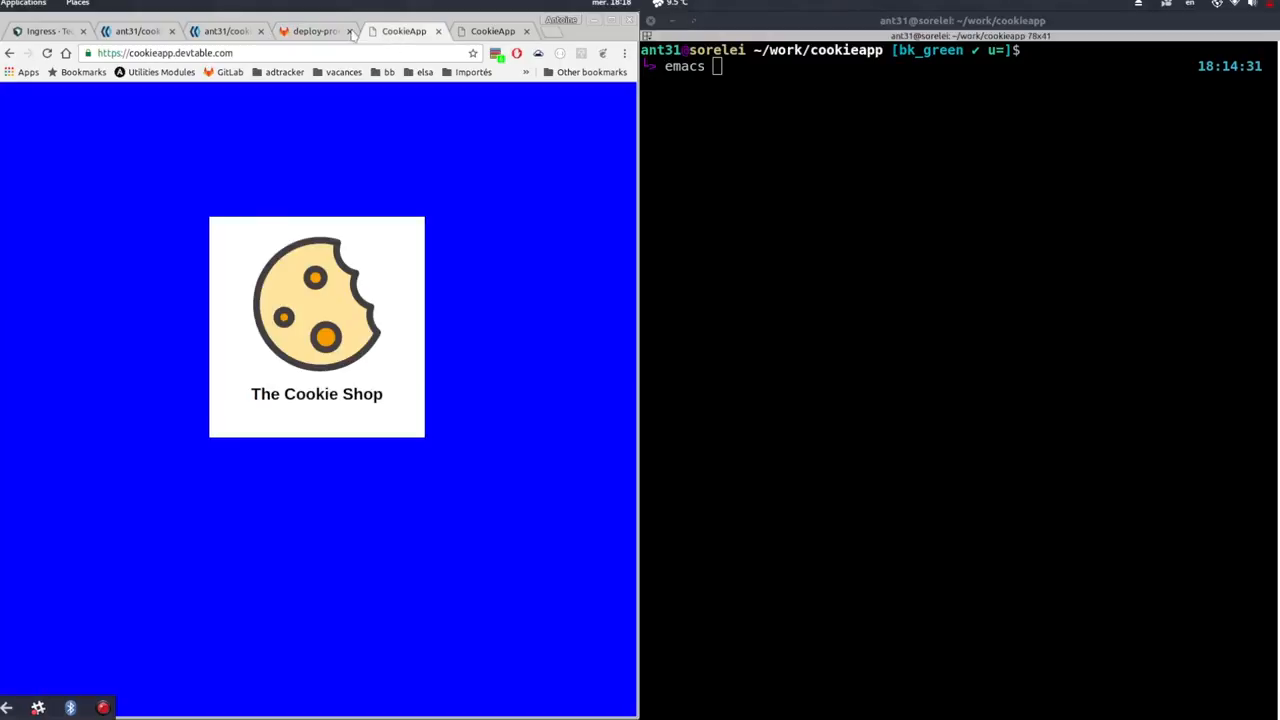
left_click(315, 31)
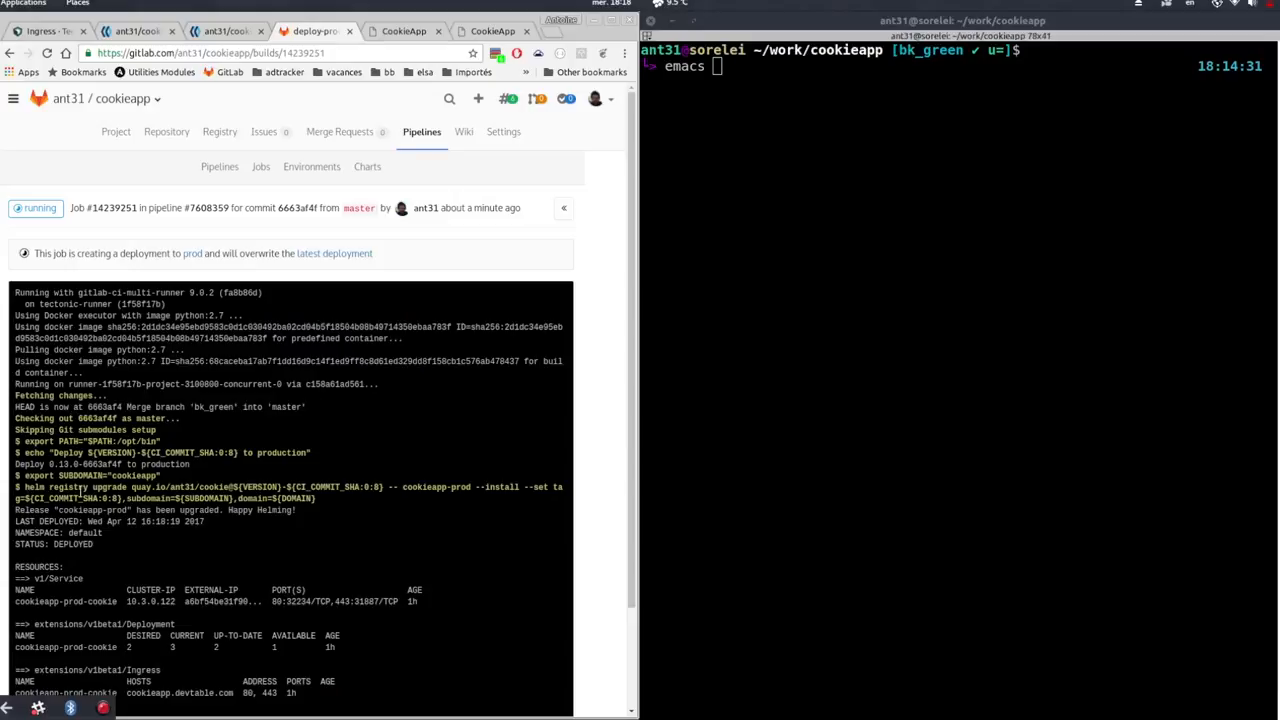
left_click(46, 53)
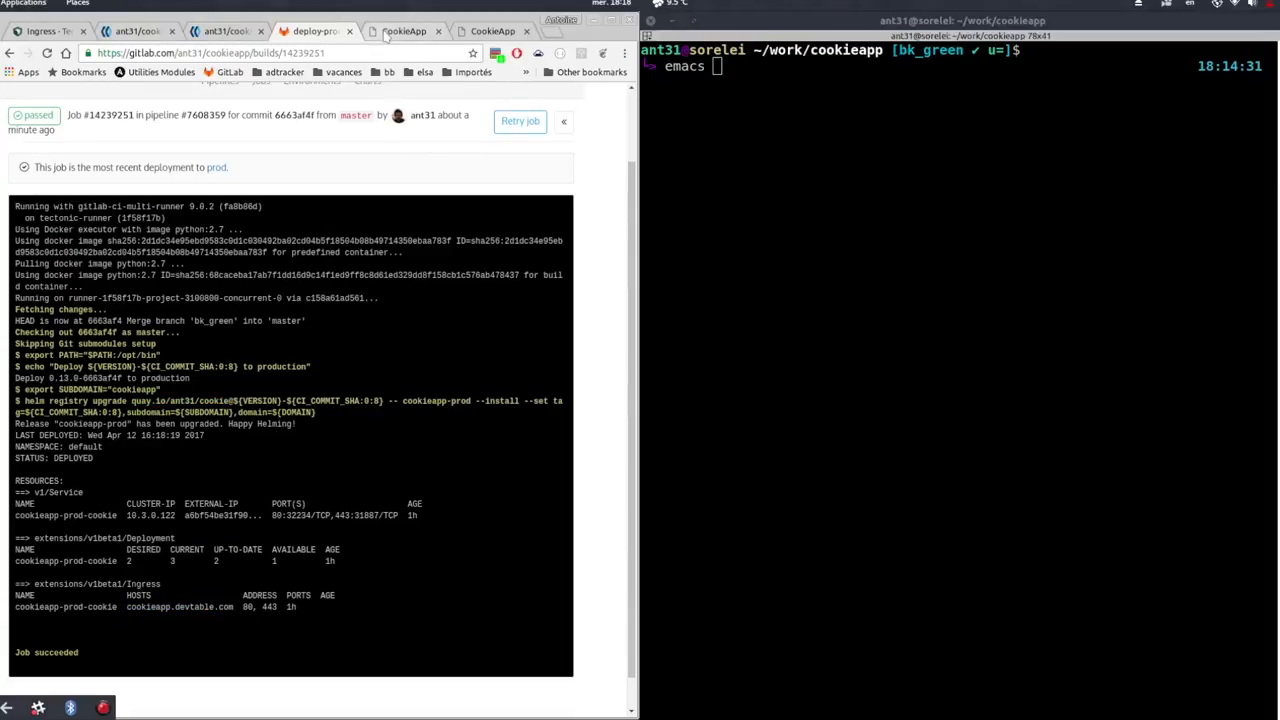
left_click(404, 31)
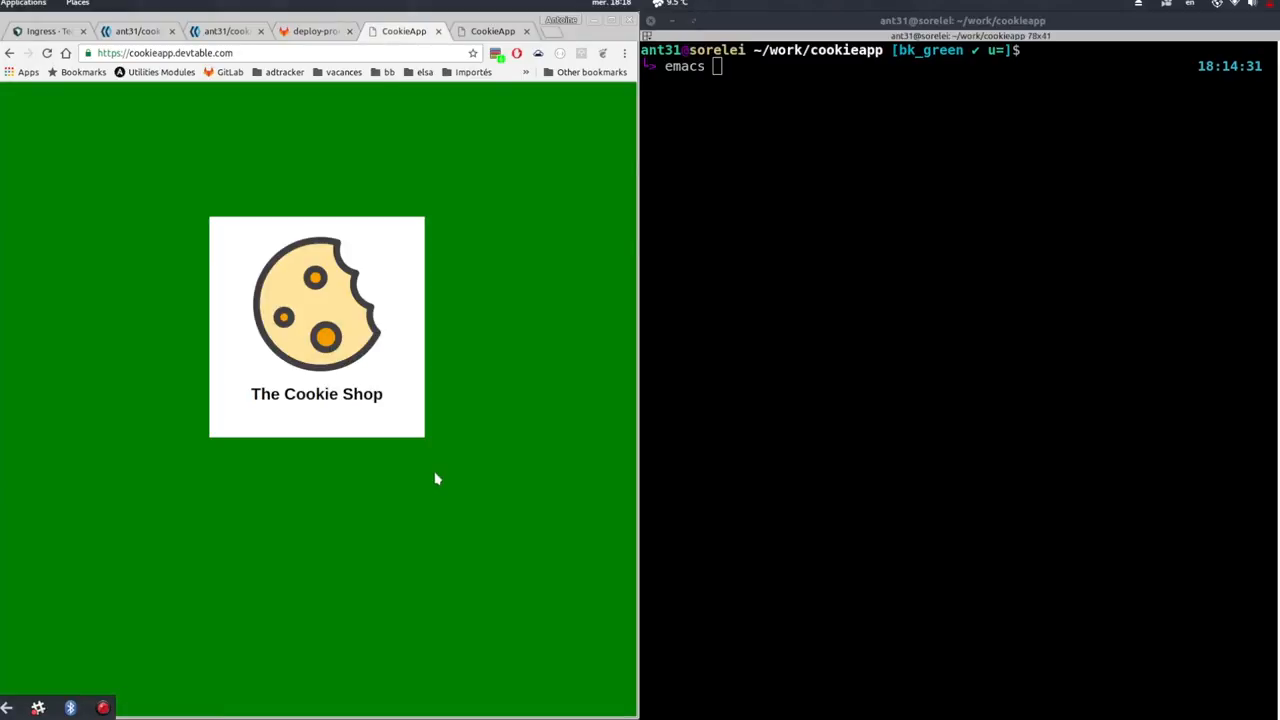